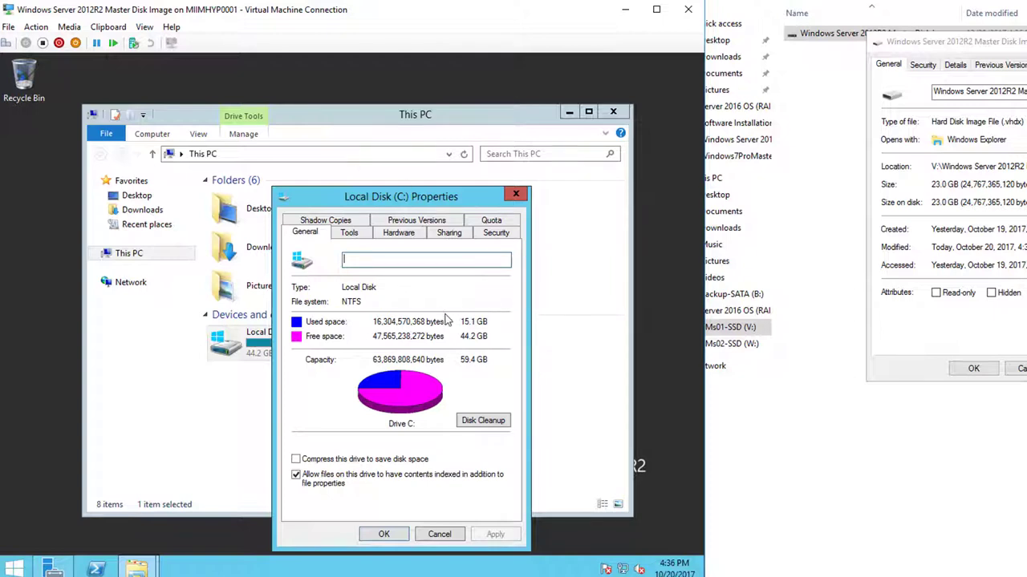
{"action": "mouse_move", "coordinate": [566, 199]}
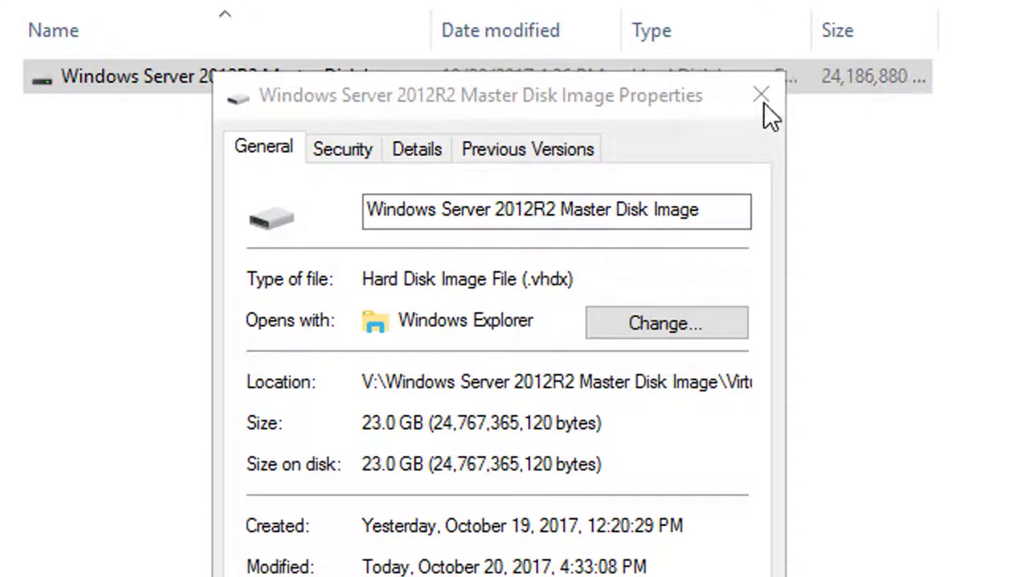
- Reopen the Windows Server 2012R2 Master Disk Image VHDX properties showing 23.0 GB
{"action": "left_click", "coordinate": [757, 95]}
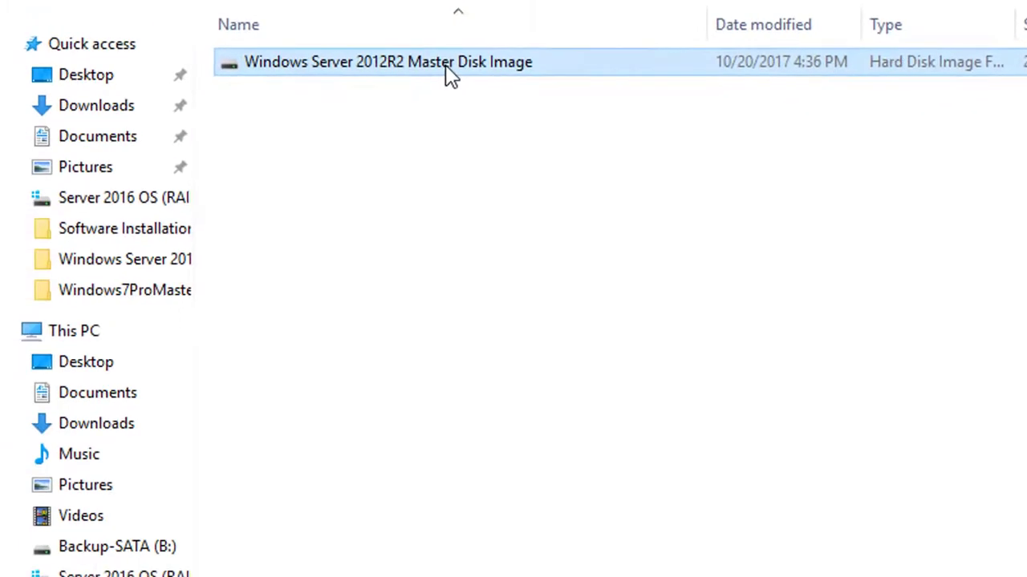
{"action": "left_click", "coordinate": [385, 61]}
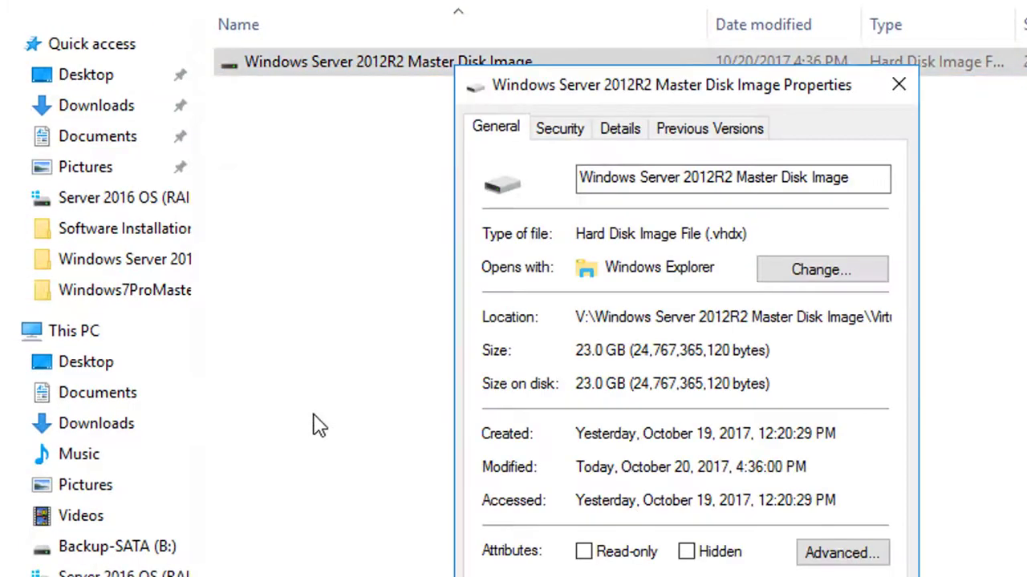
{"action": "mouse_move", "coordinate": [603, 363]}
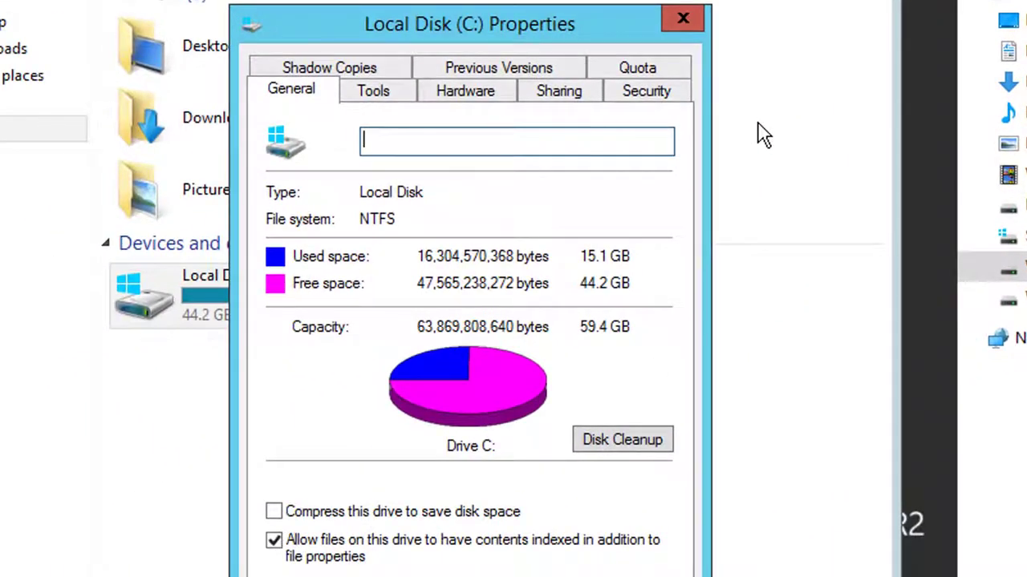
{"action": "mouse_move", "coordinate": [604, 446]}
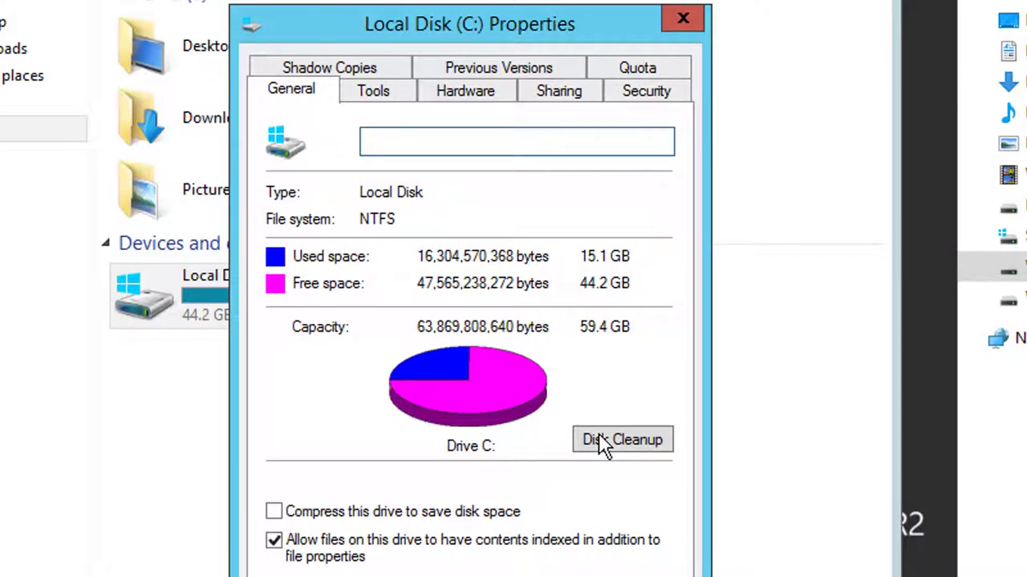
{"action": "mouse_move", "coordinate": [606, 265]}
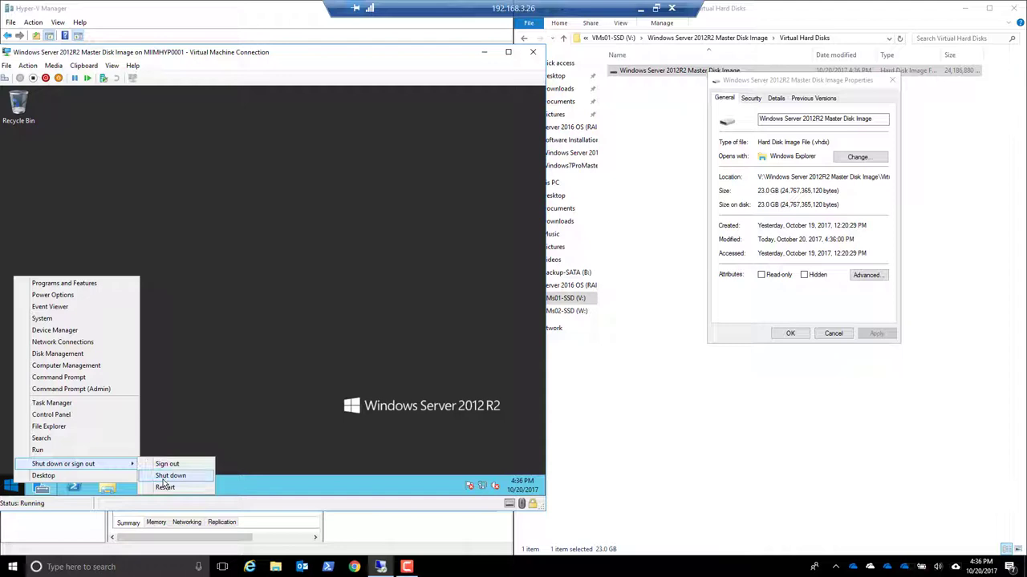
- Shut down the 2012R2 guest, confirming the shutdown reason, so it shows as Off
{"action": "left_click", "coordinate": [170, 475]}
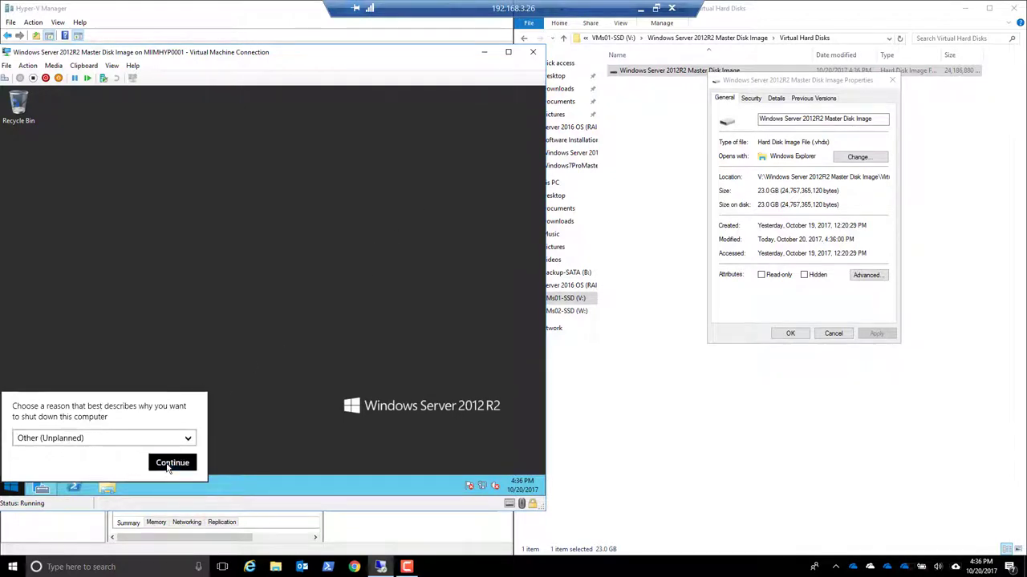
{"action": "left_click", "coordinate": [172, 462]}
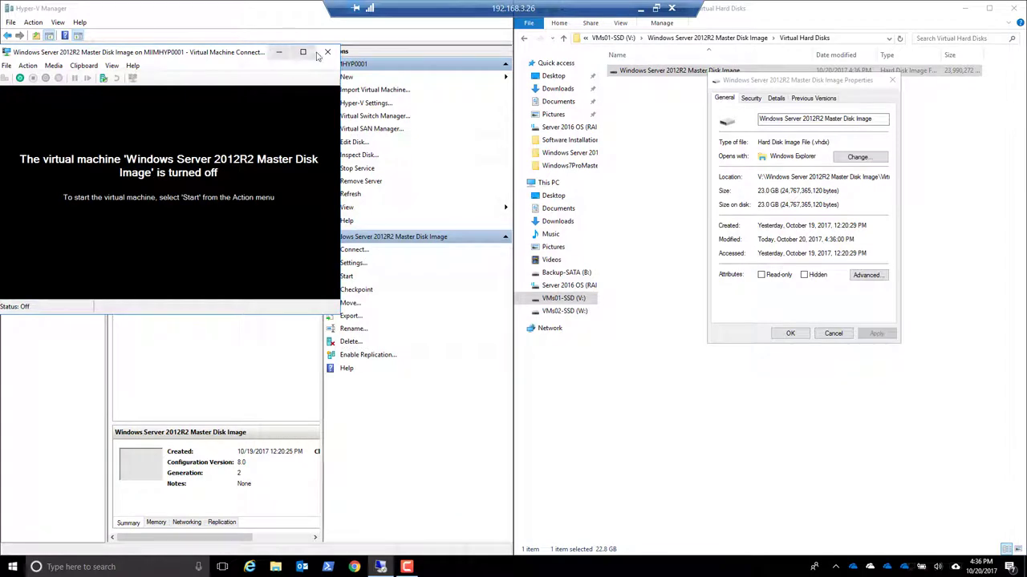
{"action": "left_click", "coordinate": [317, 51]}
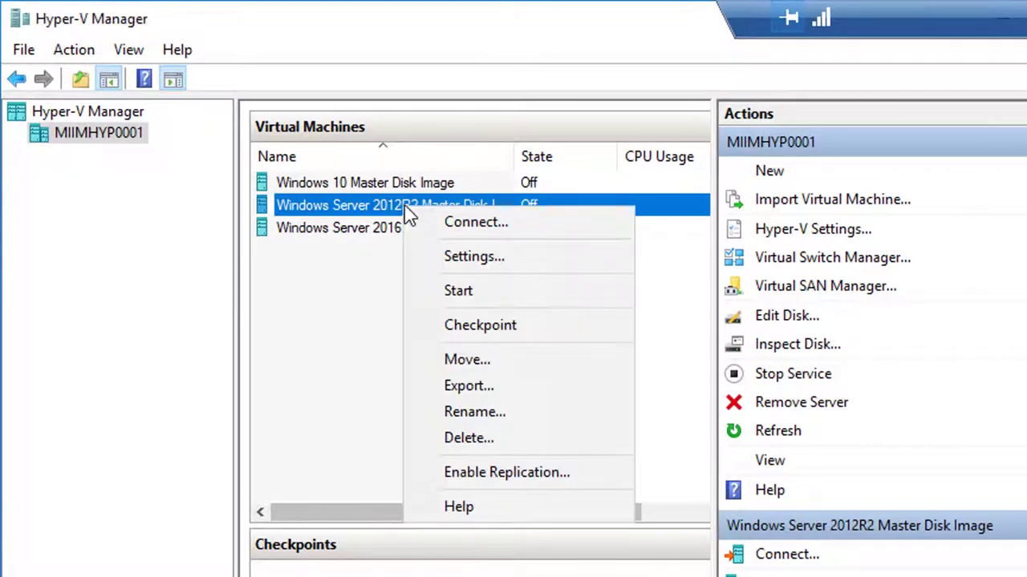
- Inspect the VM's hard drive: a 22.88 GB dynamically expanding VHDX with 60 GB maximum
{"action": "left_click", "coordinate": [473, 257]}
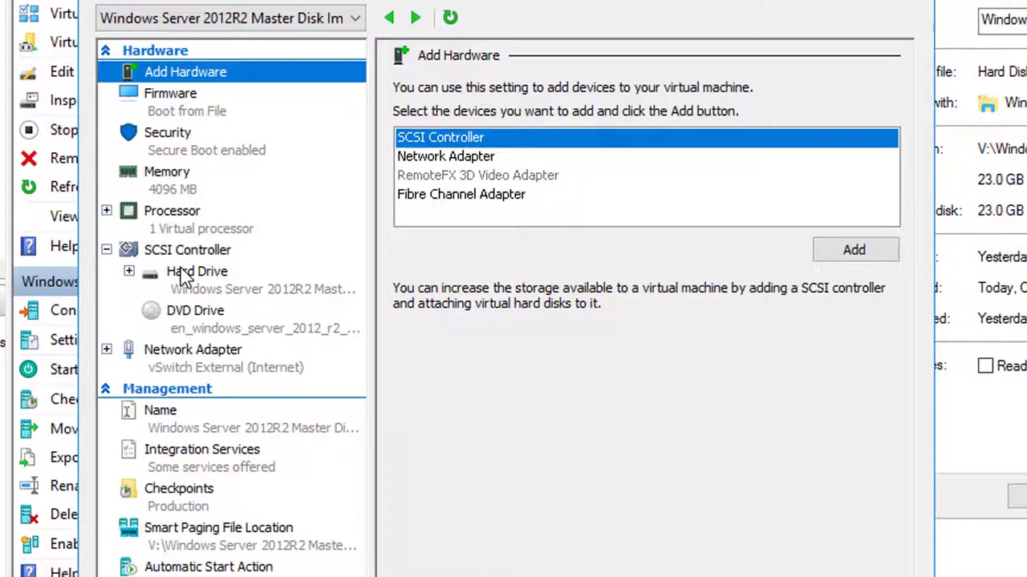
{"action": "left_click", "coordinate": [195, 271]}
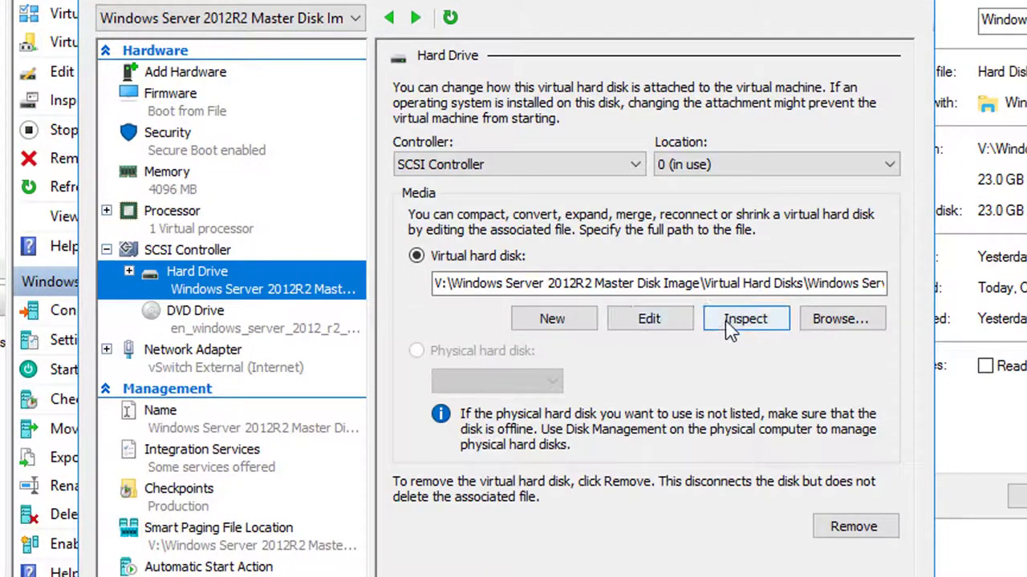
{"action": "left_click", "coordinate": [744, 317]}
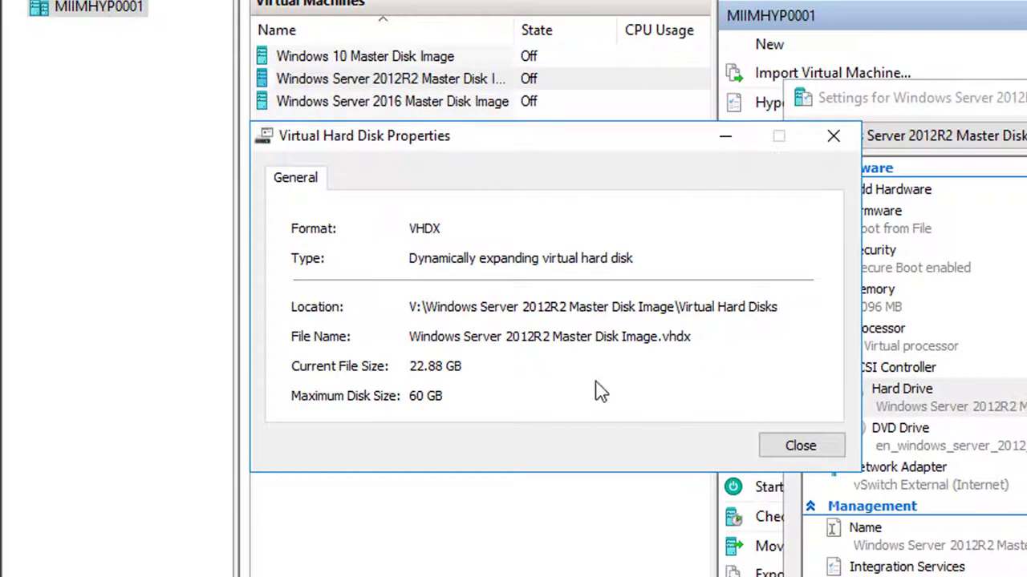
{"action": "mouse_move", "coordinate": [472, 390]}
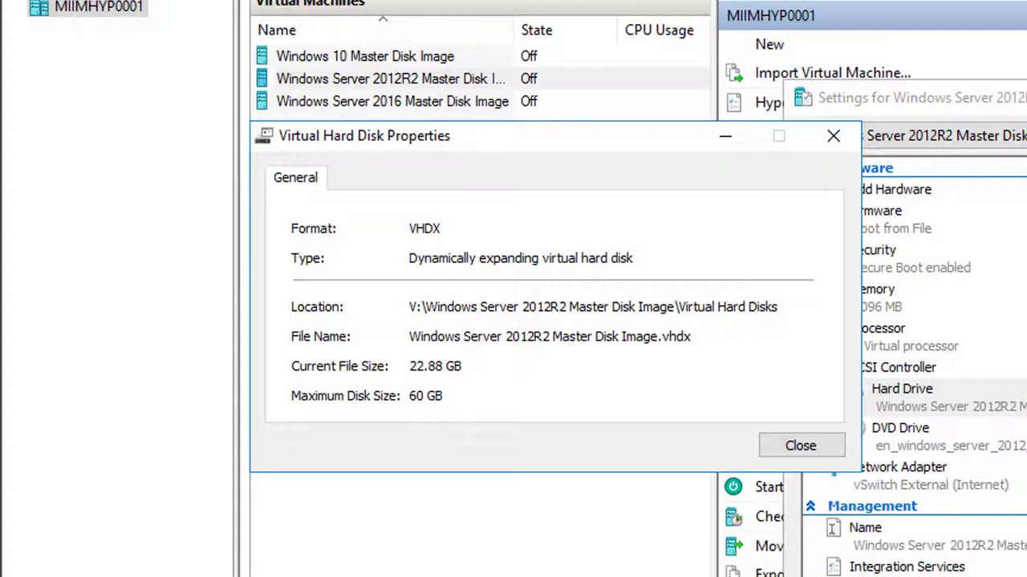
{"action": "left_click", "coordinate": [802, 446]}
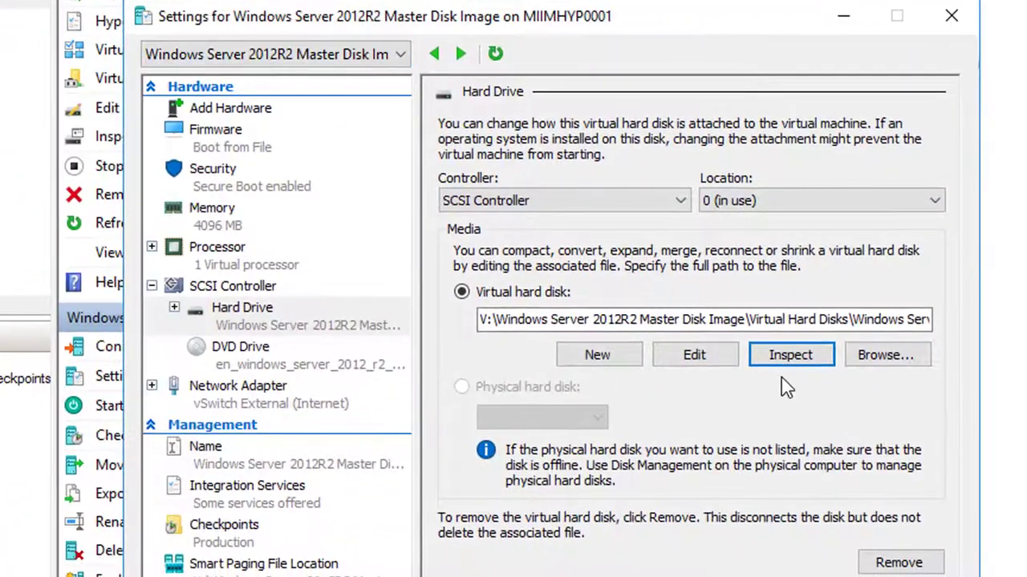
- Compact the virtual hard disk through the Edit Virtual Hard Disk Wizard
{"action": "left_click", "coordinate": [694, 354]}
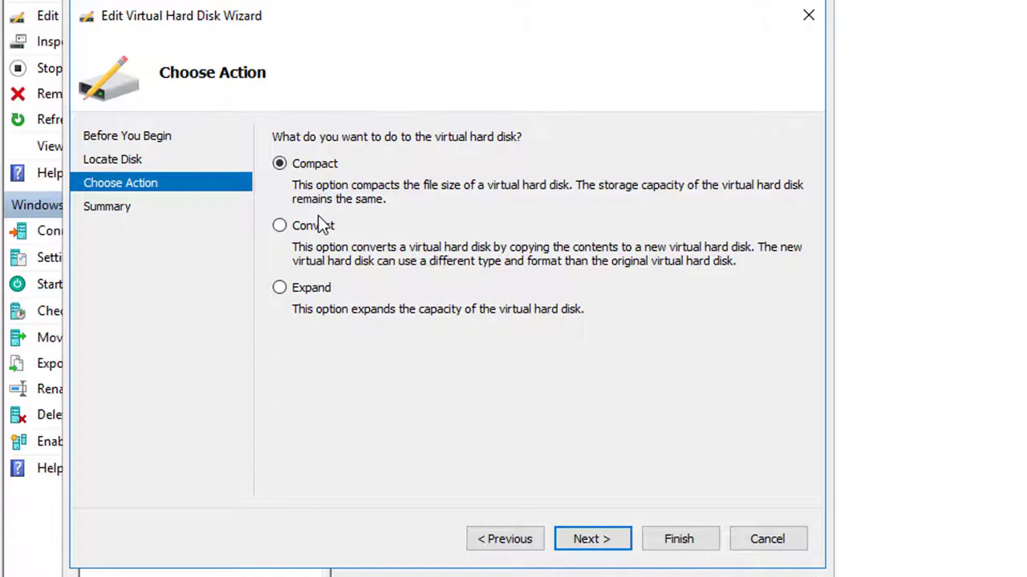
{"action": "mouse_move", "coordinate": [330, 215]}
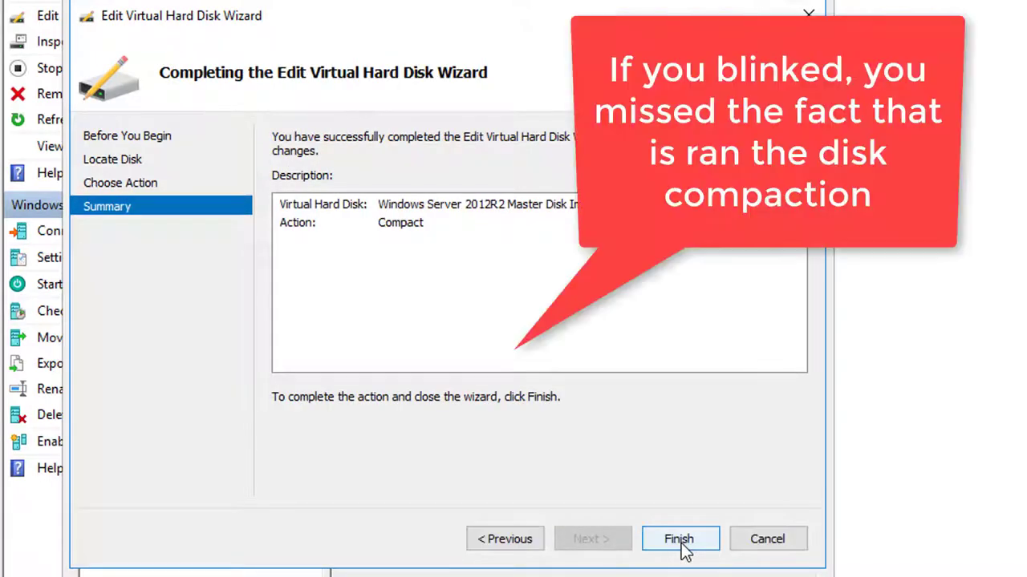
{"action": "left_click", "coordinate": [680, 539]}
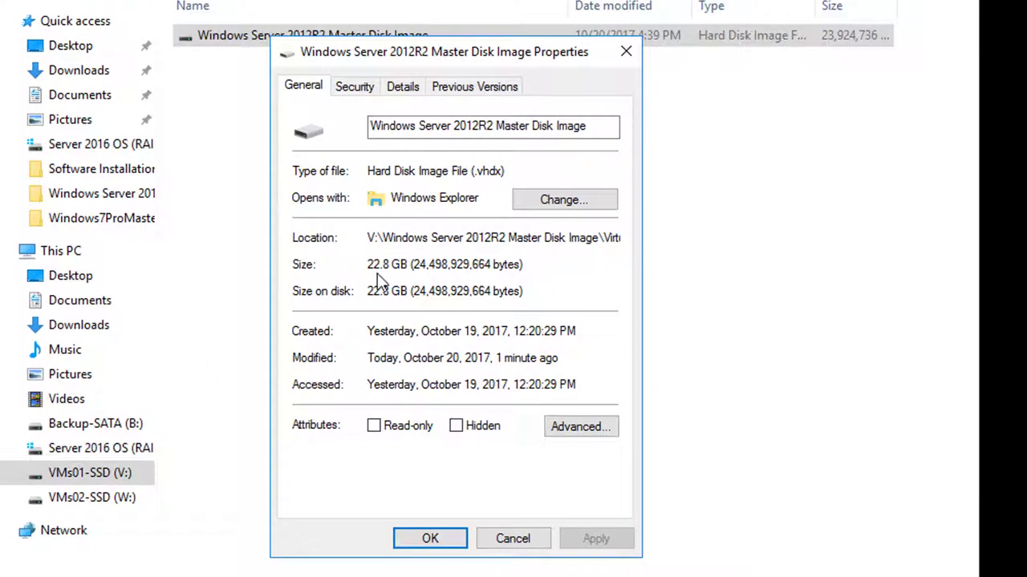
{"action": "mouse_move", "coordinate": [523, 330]}
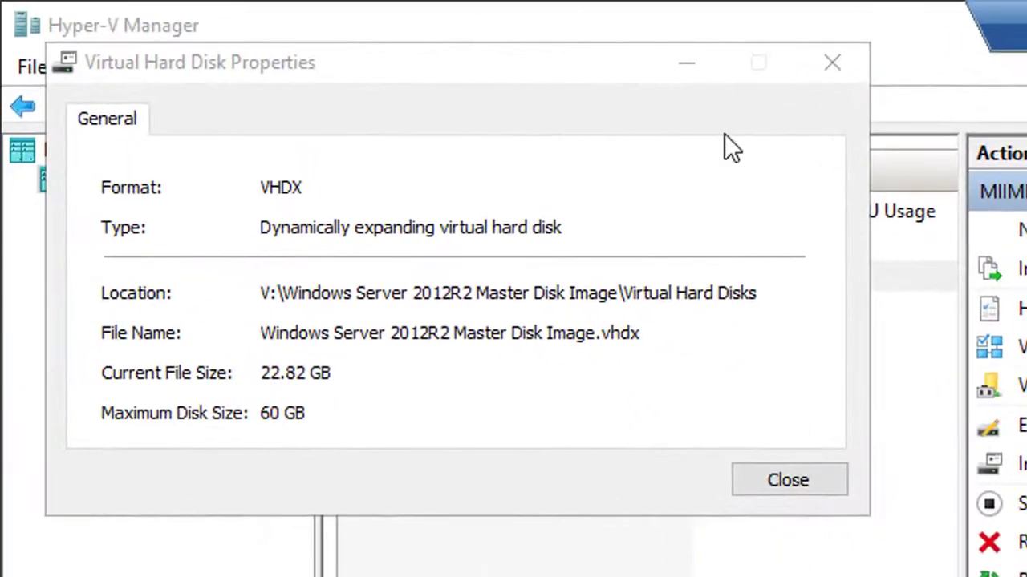
- Confirm the disk still reads 22.82 GB and select the 2012R2 VM in the list
{"action": "left_click", "coordinate": [789, 480]}
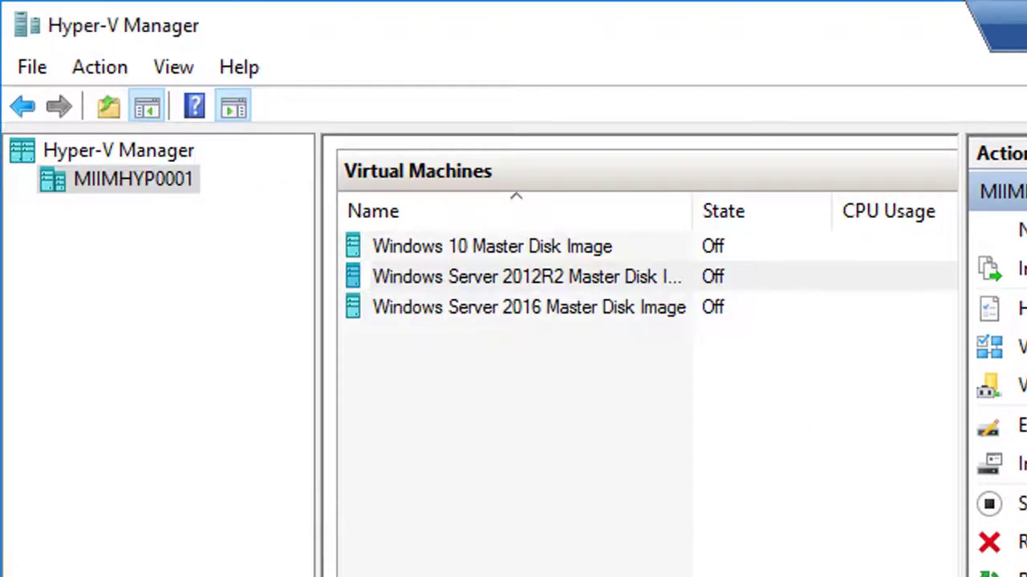
{"action": "left_click", "coordinate": [527, 276]}
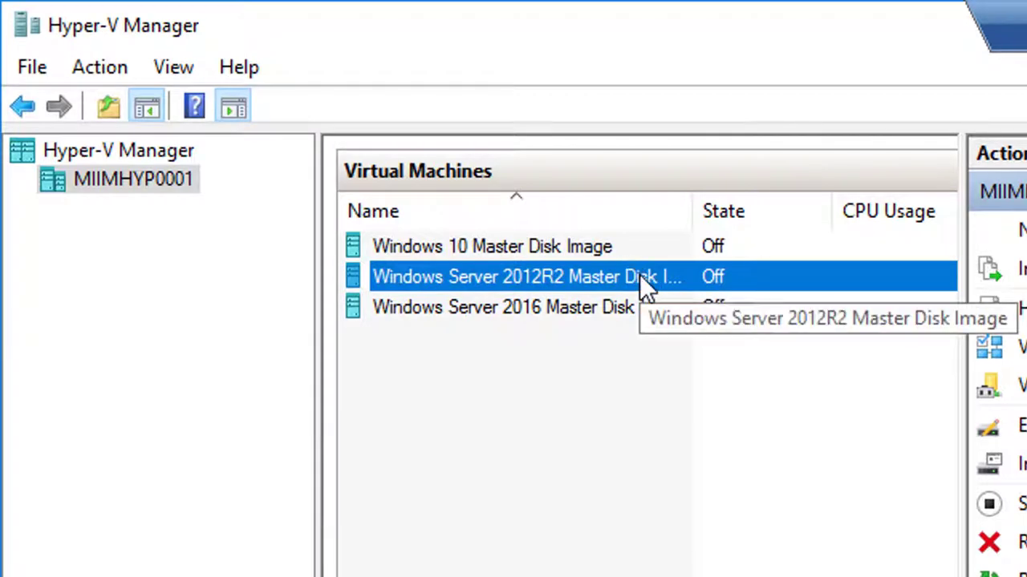
{"action": "mouse_move", "coordinate": [643, 288]}
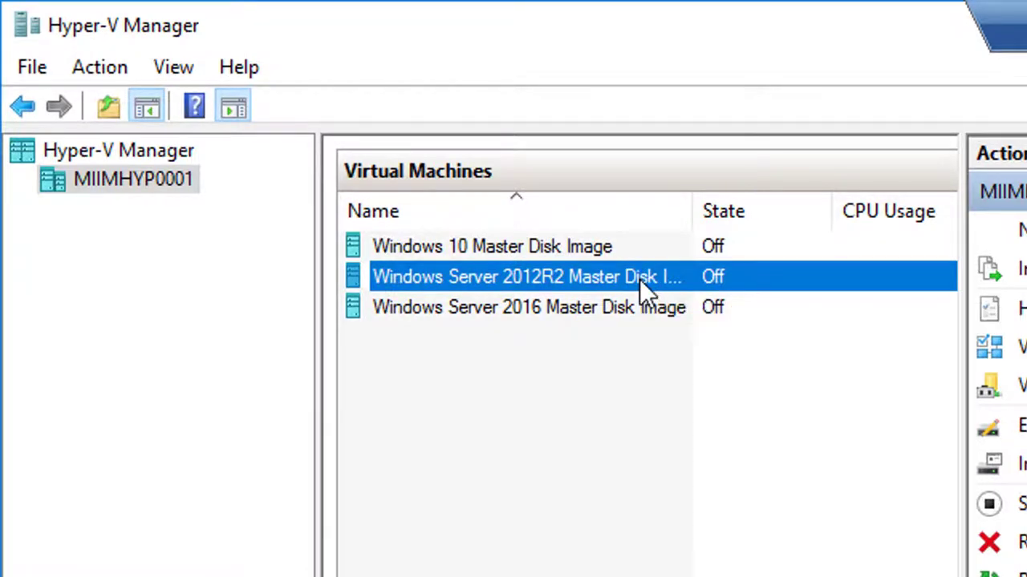
- Start the 2012R2 VM, send Ctrl+Alt+Delete and sign in as Administrator
{"action": "double_click", "coordinate": [525, 276]}
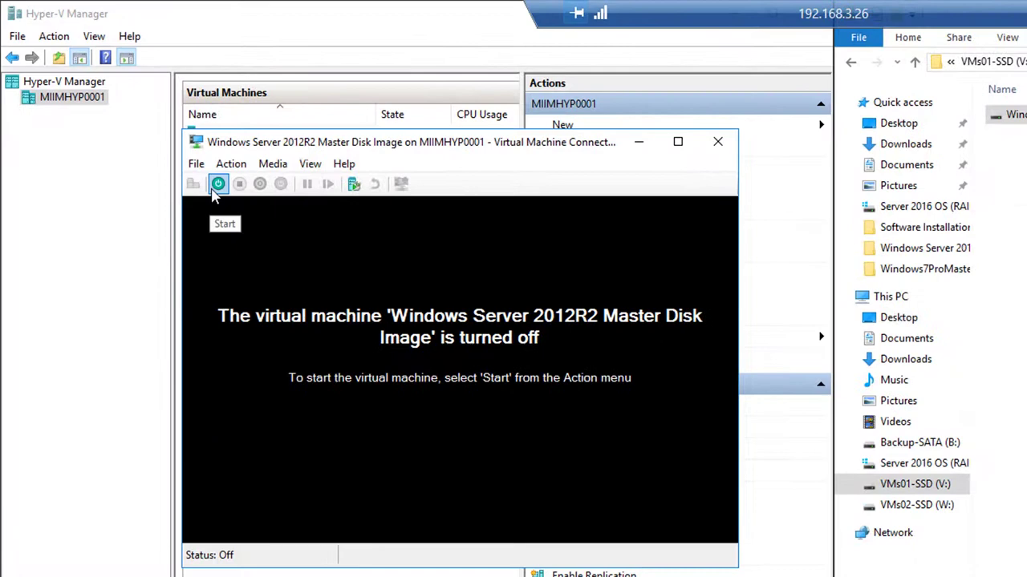
{"action": "left_click", "coordinate": [218, 183]}
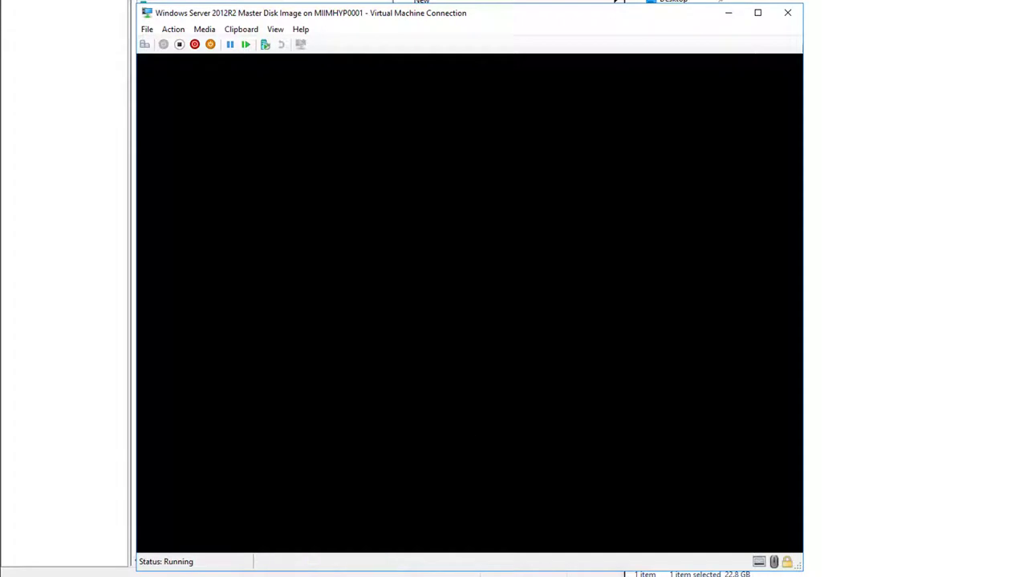
{"action": "mouse_move", "coordinate": [164, 112]}
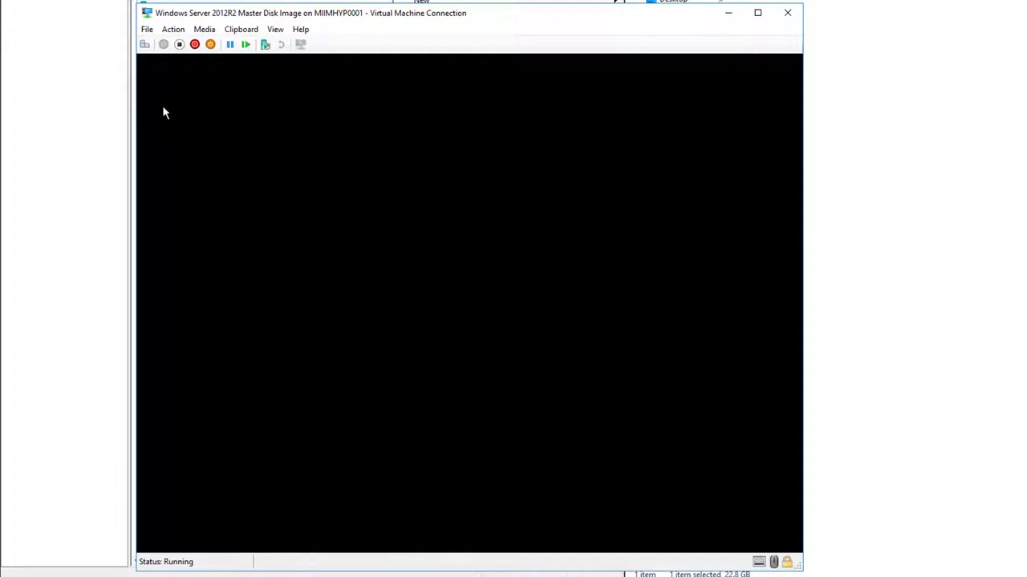
{"action": "left_click", "coordinate": [148, 49]}
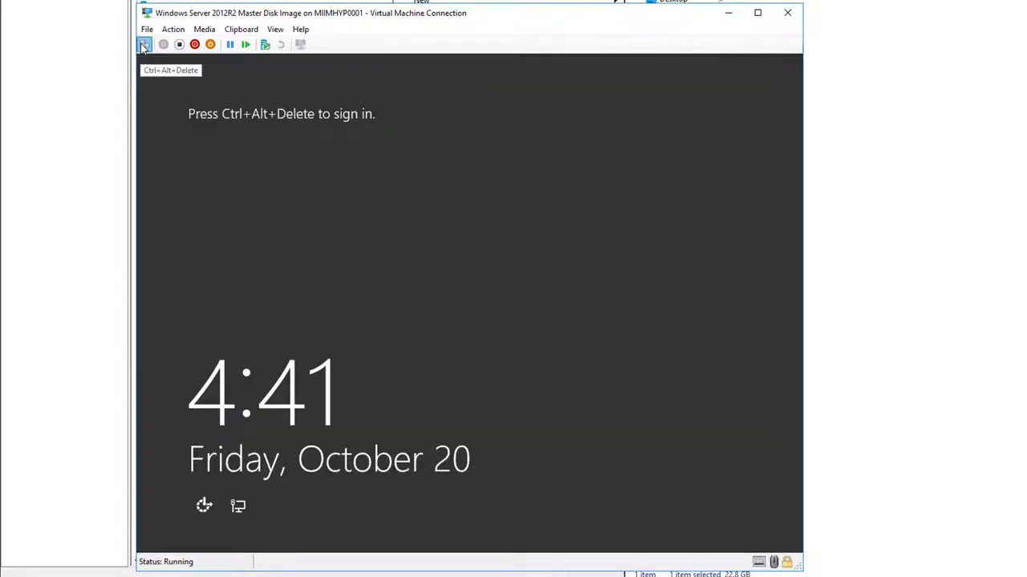
{"action": "left_click", "coordinate": [145, 45]}
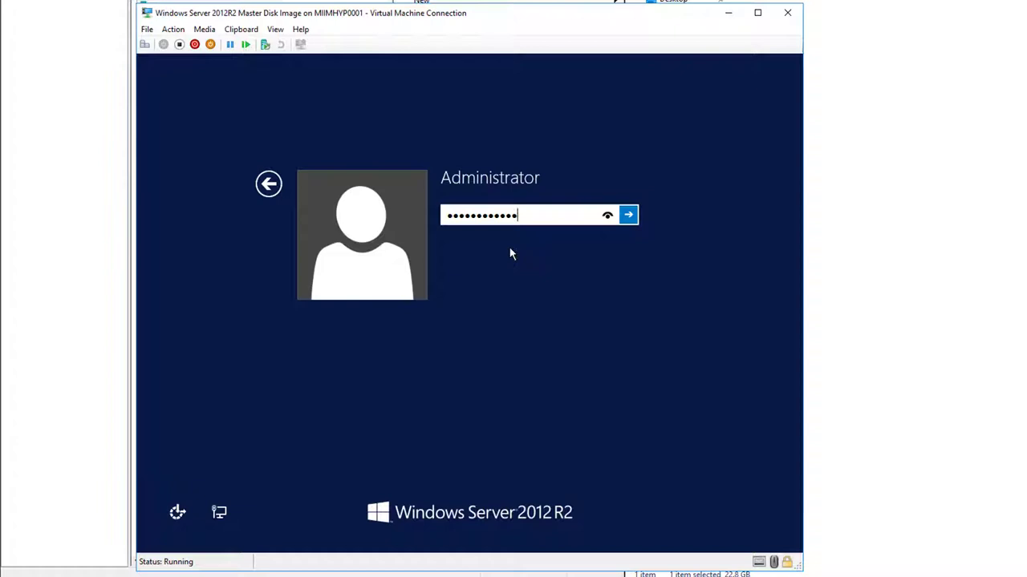
{"action": "left_click", "coordinate": [627, 215]}
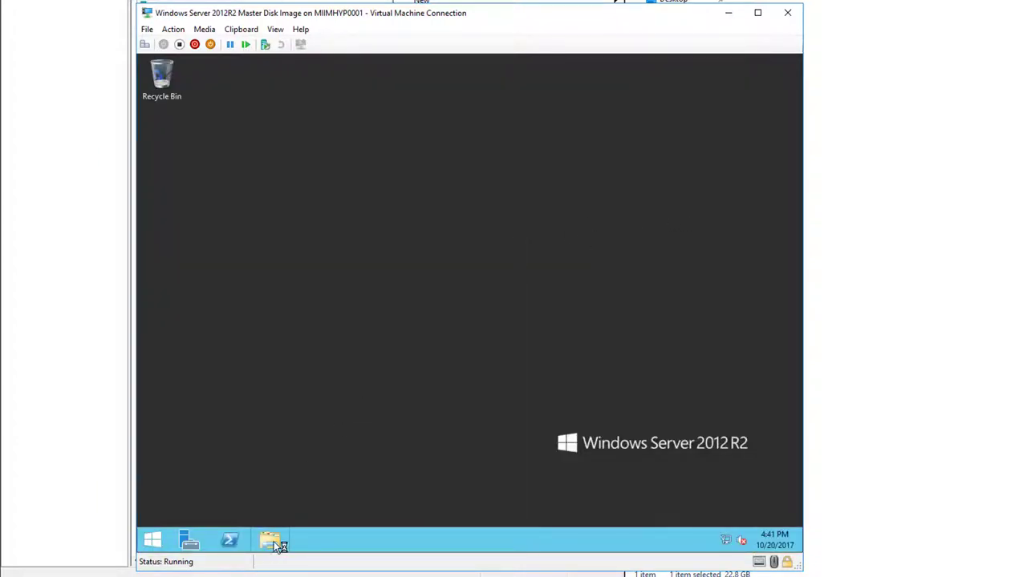
- Show the Local Disk (C:) properties Tools page in the guest's File Explorer
{"action": "left_click", "coordinate": [269, 540]}
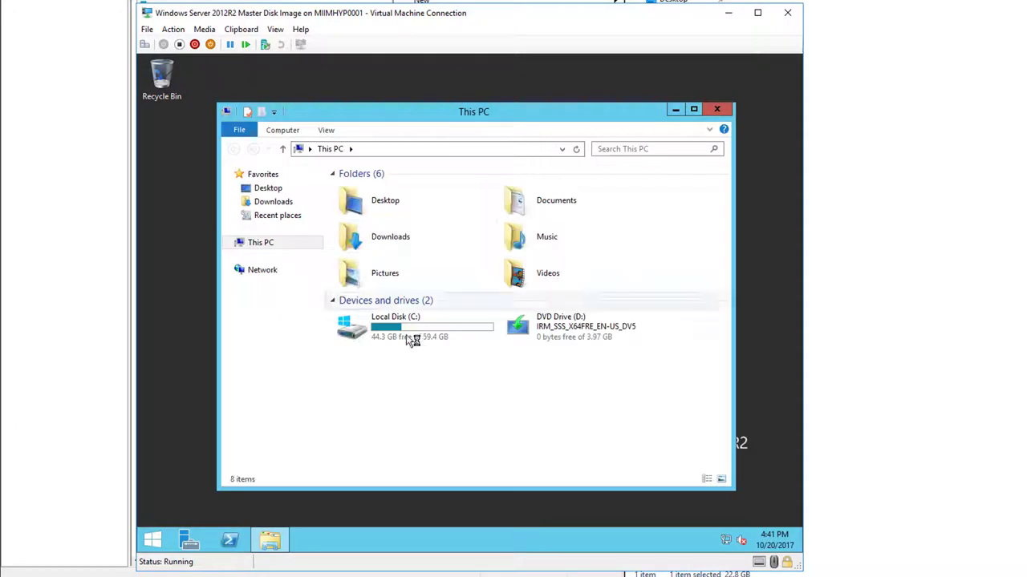
{"action": "right_click", "coordinate": [409, 328]}
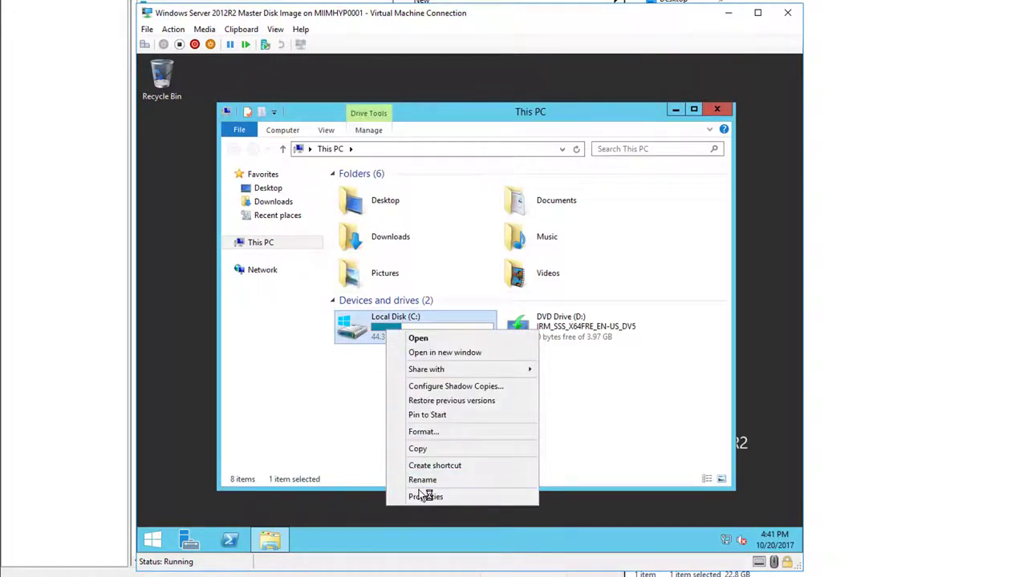
{"action": "left_click", "coordinate": [427, 497]}
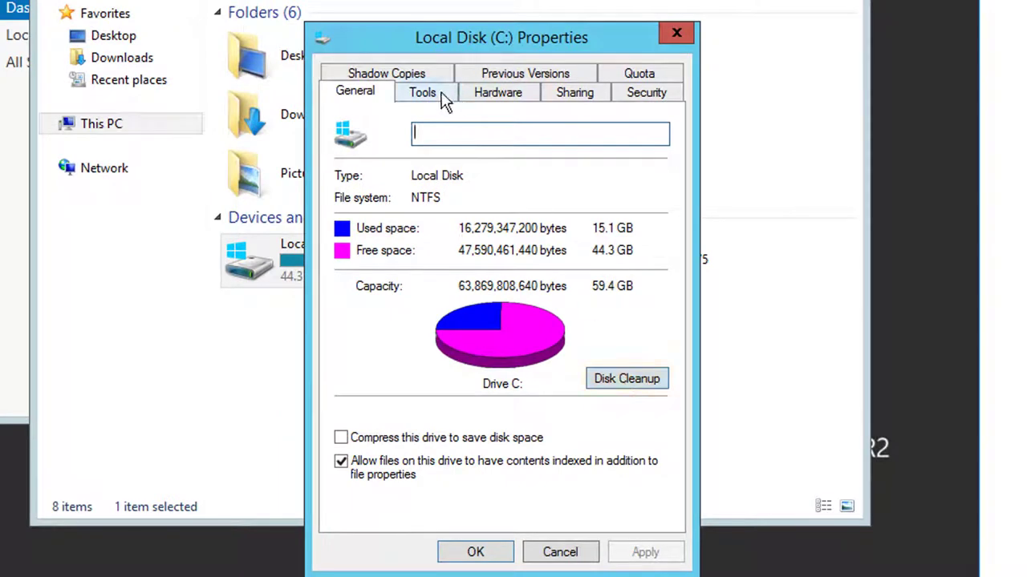
{"action": "left_click", "coordinate": [422, 91]}
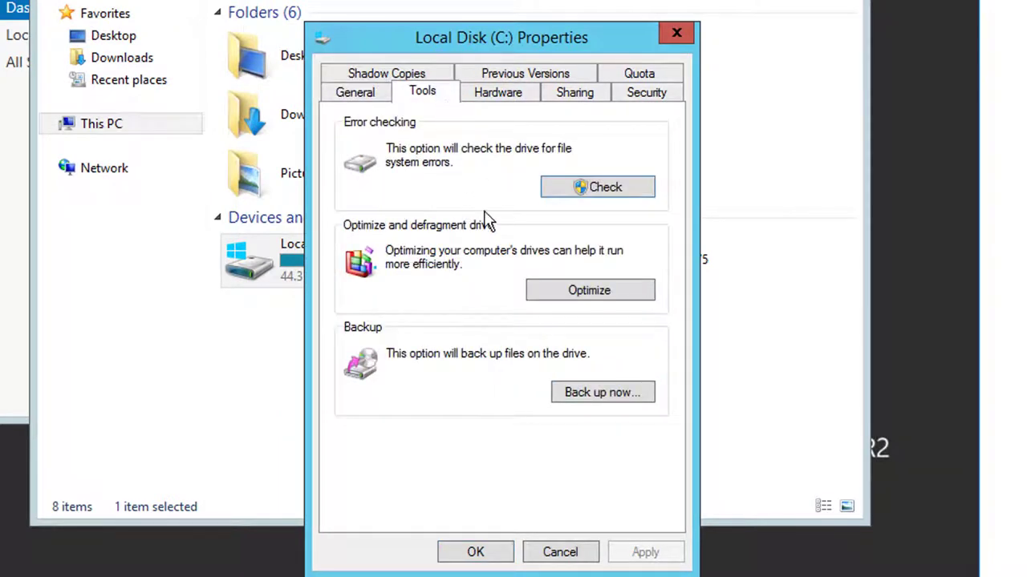
- Analyze and optimize drive C:, raising space efficiency from 67% to 76%
{"action": "left_click", "coordinate": [590, 288]}
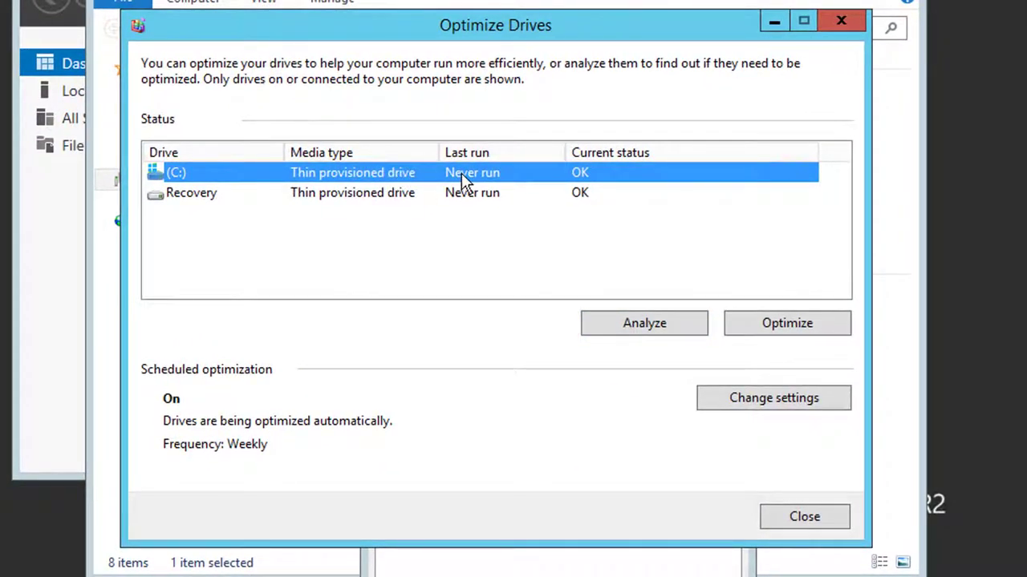
{"action": "mouse_move", "coordinate": [656, 332]}
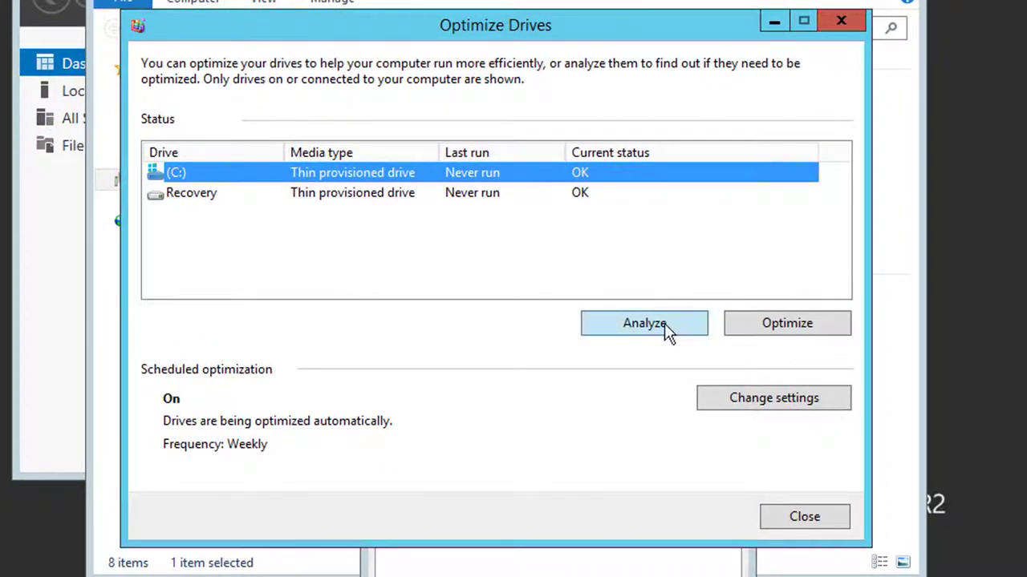
{"action": "left_click", "coordinate": [645, 324]}
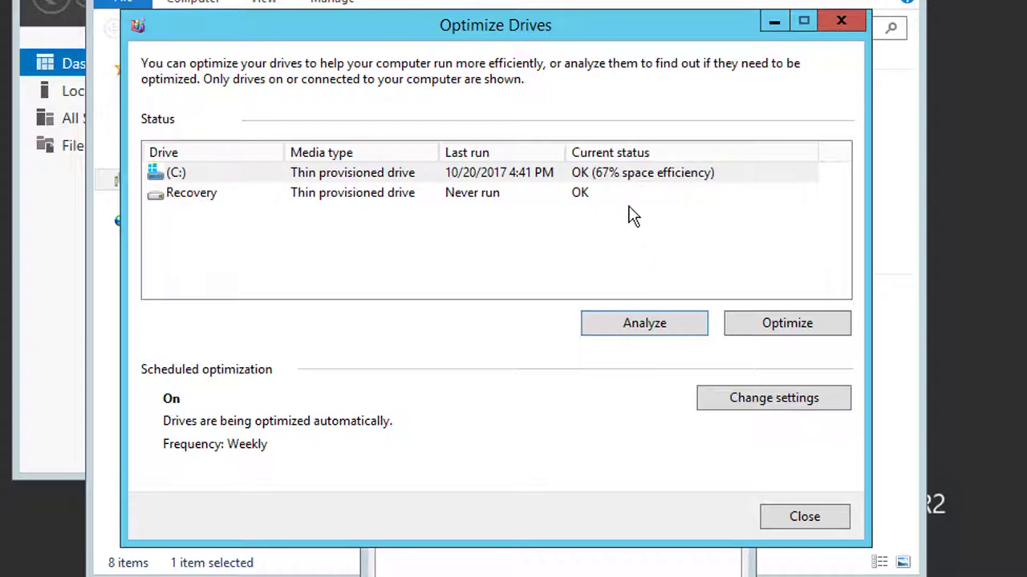
{"action": "mouse_move", "coordinate": [638, 179]}
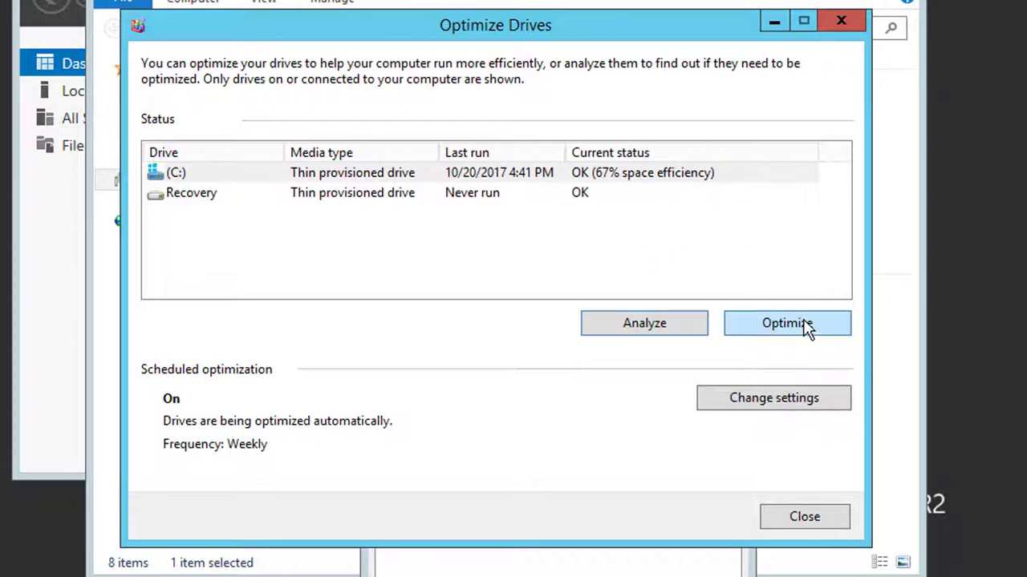
{"action": "left_click", "coordinate": [786, 324]}
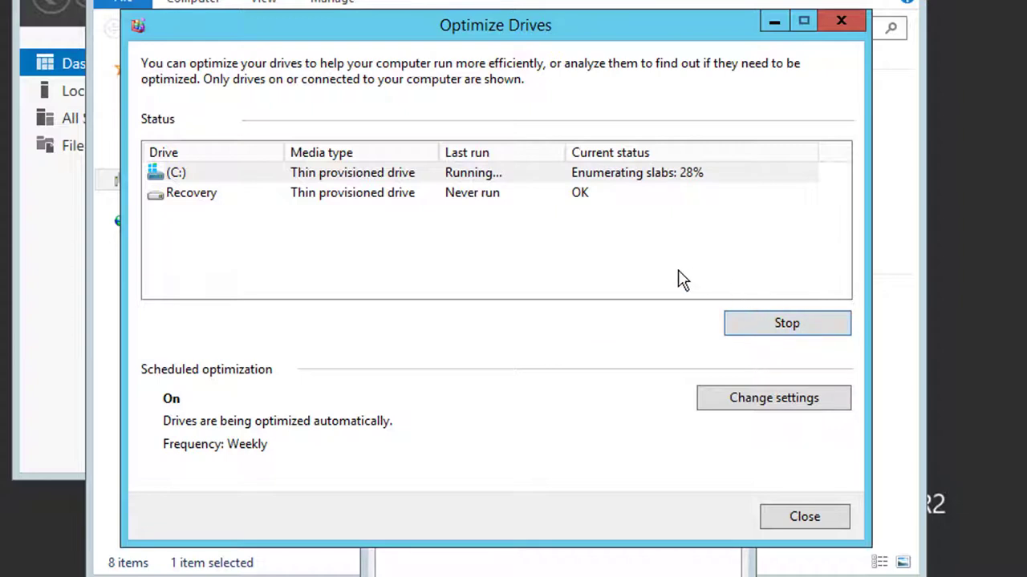
{"action": "mouse_move", "coordinate": [642, 234]}
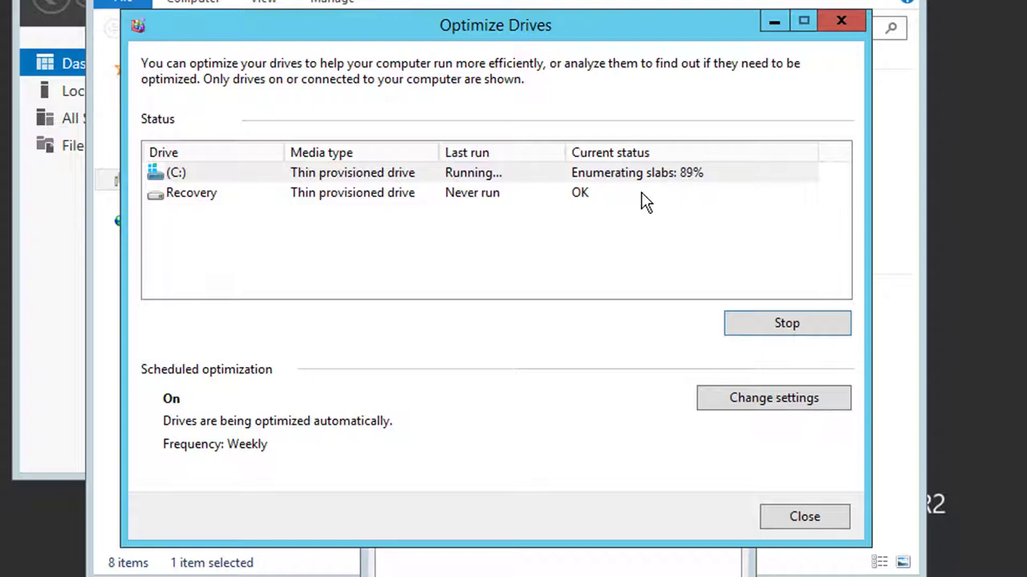
{"action": "mouse_move", "coordinate": [677, 192]}
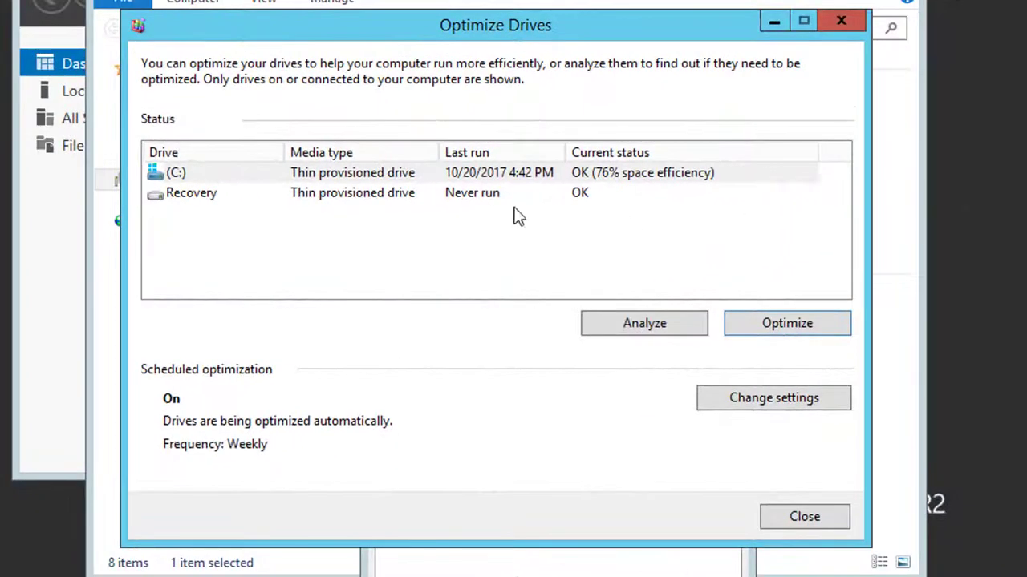
{"action": "mouse_move", "coordinate": [810, 492]}
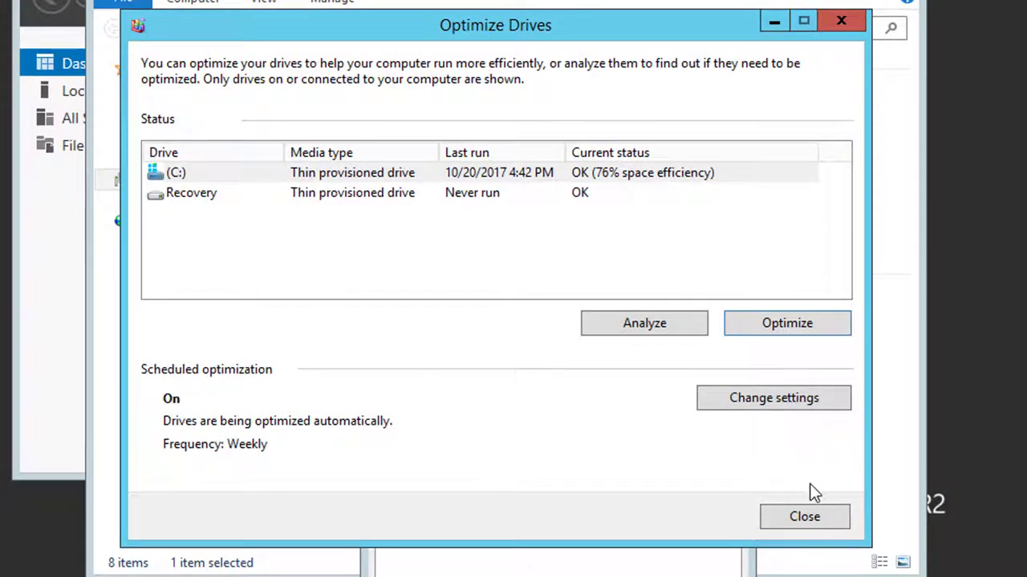
{"action": "left_click", "coordinate": [806, 517]}
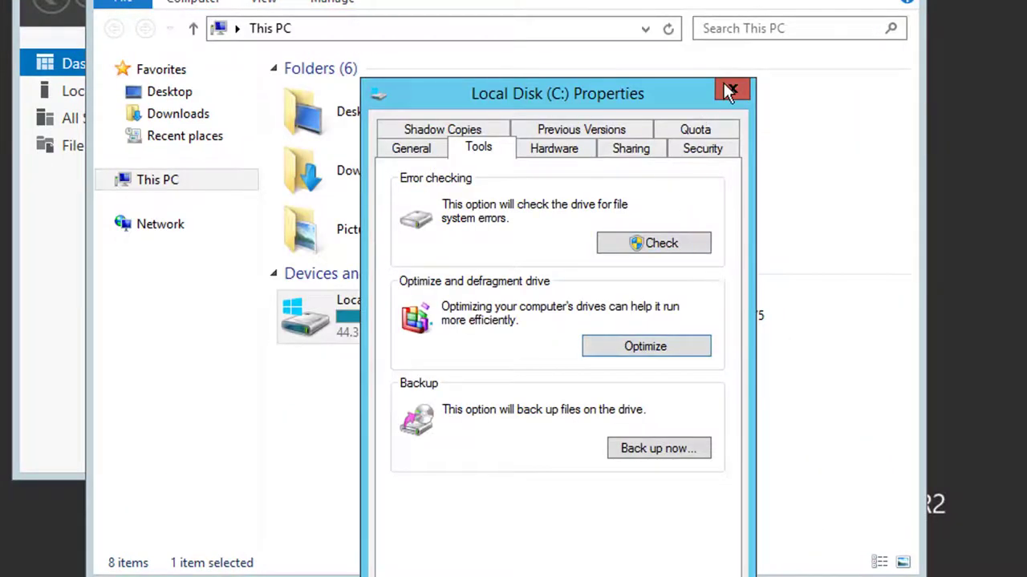
- Close the open windows and shut down the guest server from the Start power options
{"action": "left_click", "coordinate": [732, 90]}
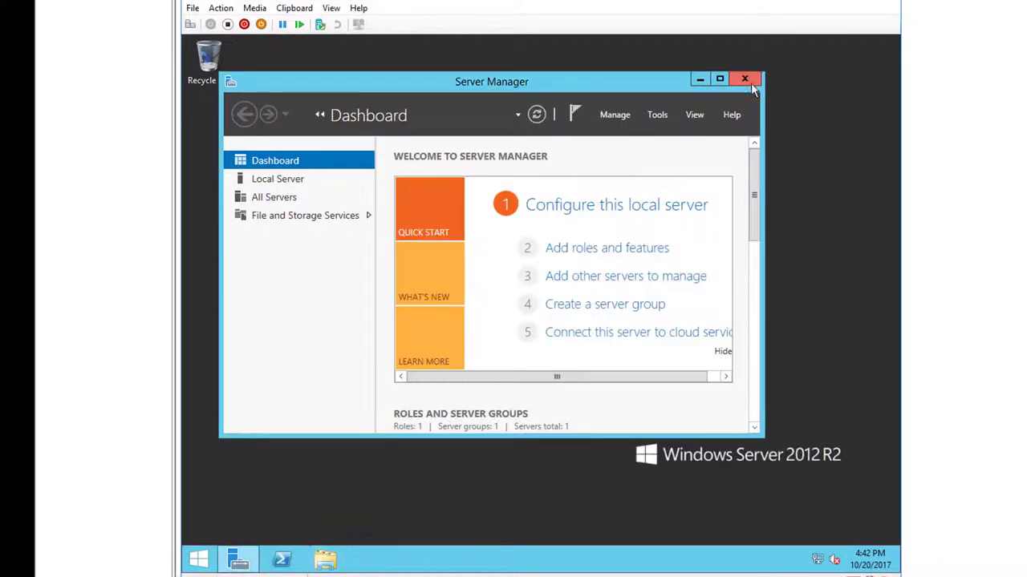
{"action": "left_click", "coordinate": [745, 78]}
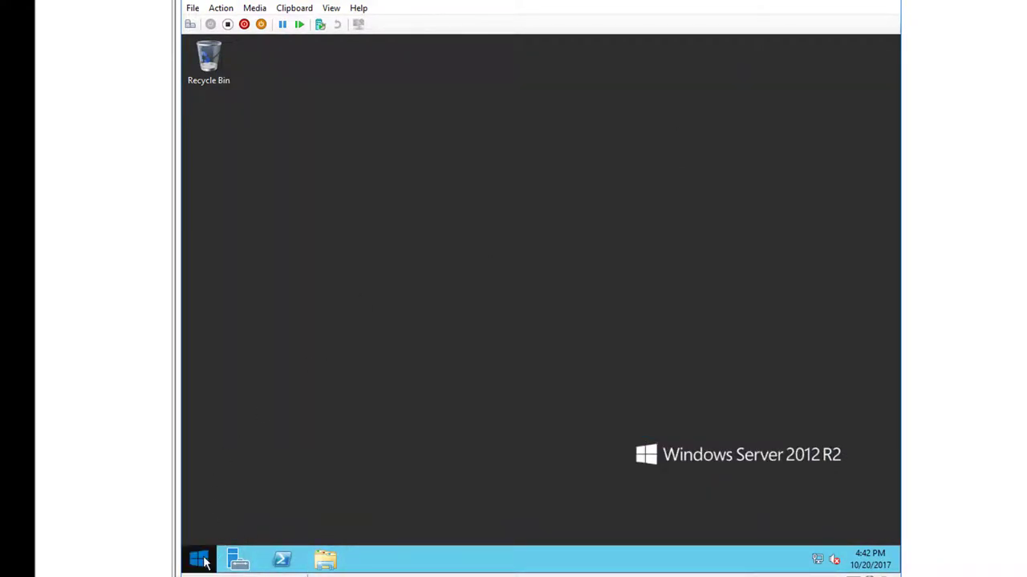
{"action": "right_click", "coordinate": [196, 559]}
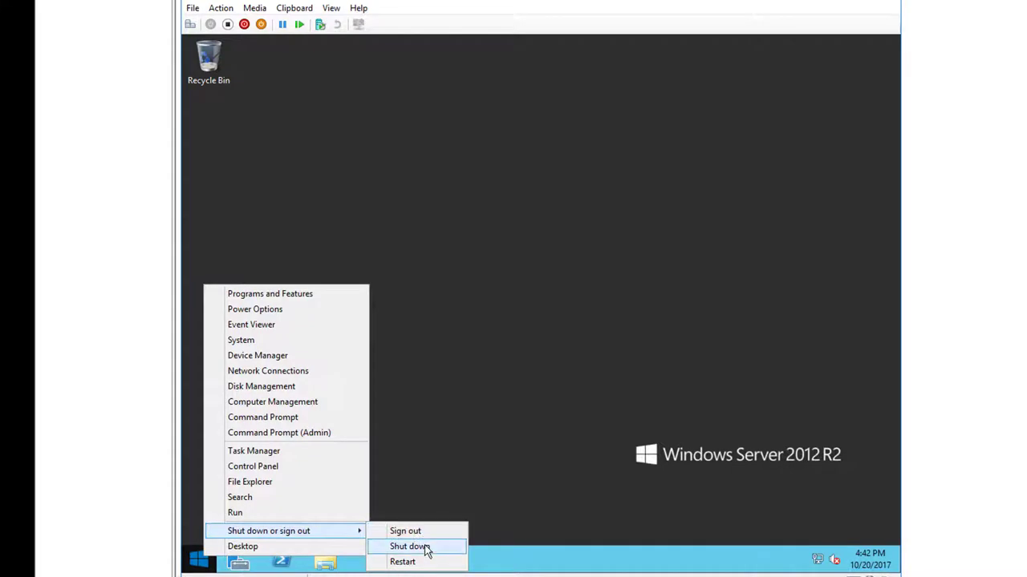
{"action": "left_click", "coordinate": [411, 546]}
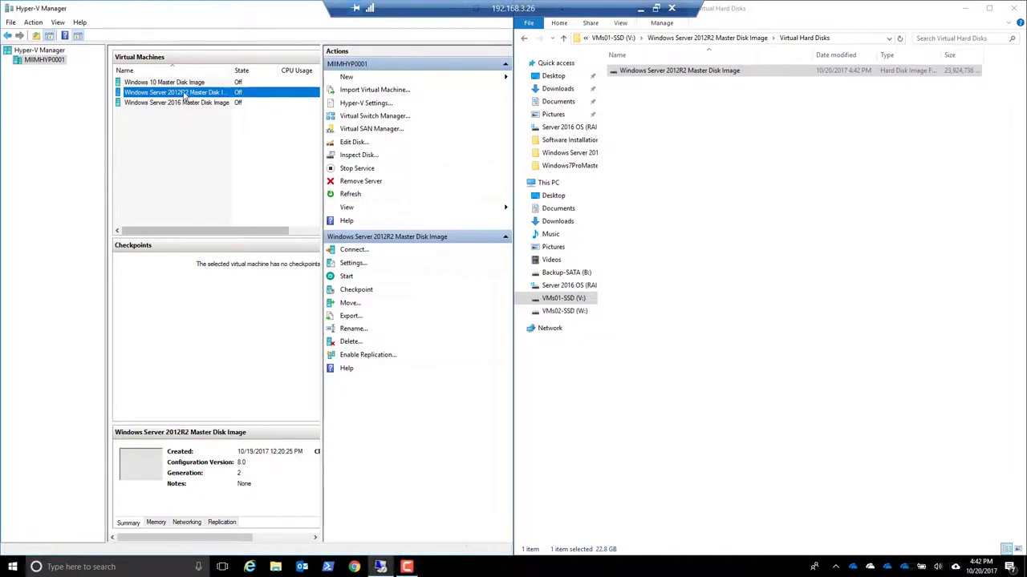
- Run a second Compact pass on the VHDX from the VM's hard drive settings
{"action": "left_click", "coordinate": [353, 263]}
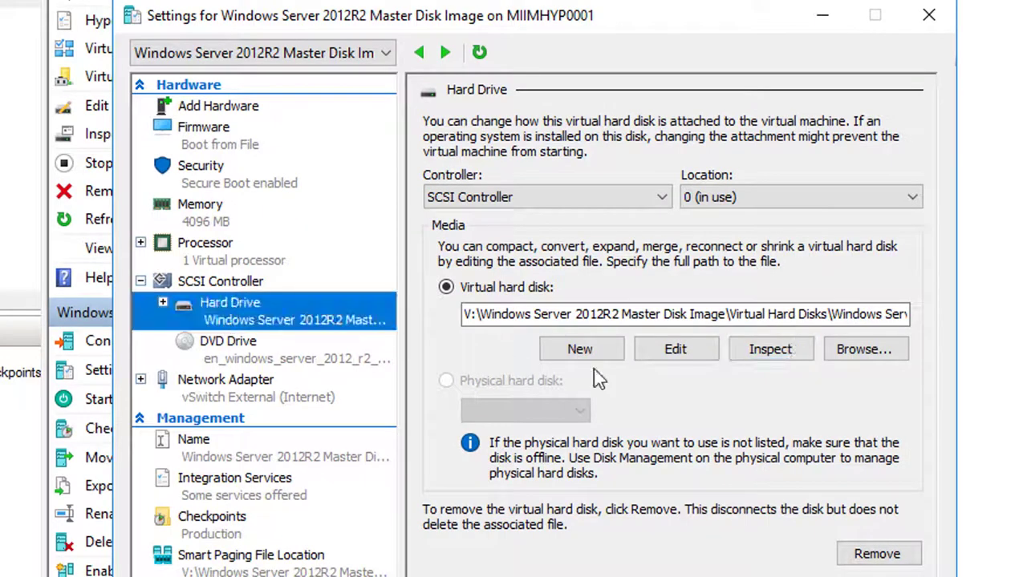
{"action": "left_click", "coordinate": [675, 350]}
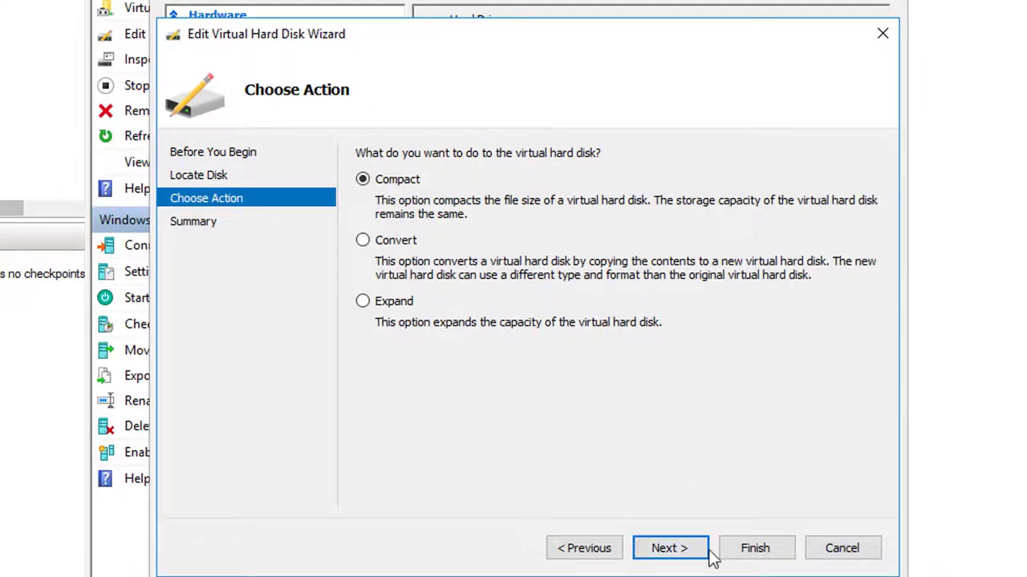
{"action": "left_click", "coordinate": [668, 549]}
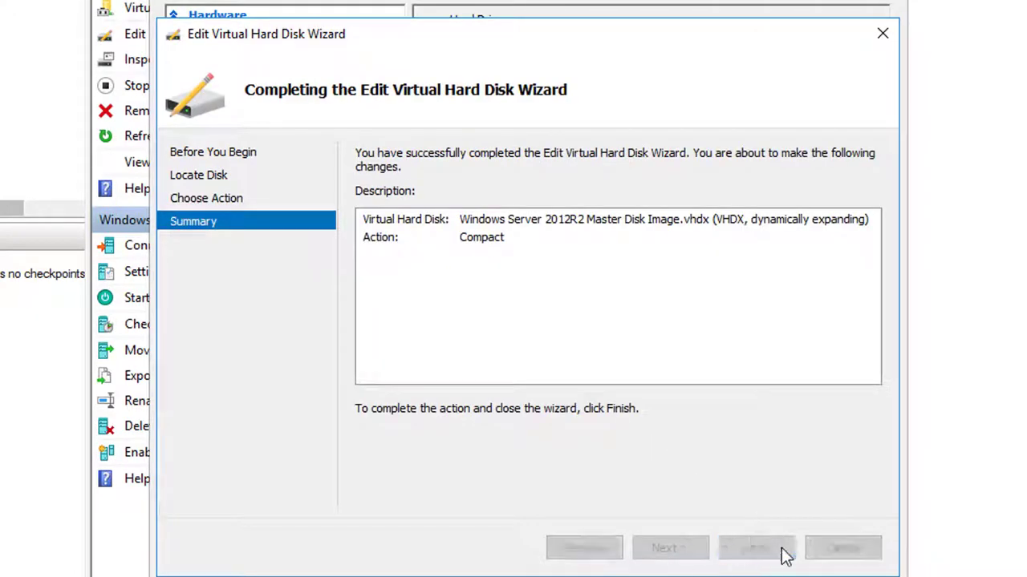
{"action": "left_click", "coordinate": [754, 558]}
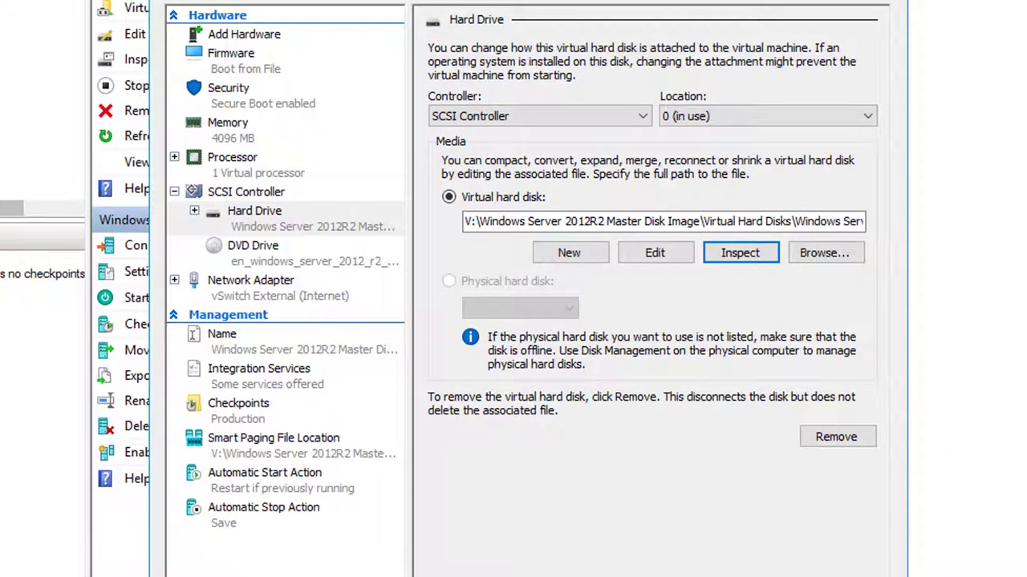
{"action": "mouse_move", "coordinate": [746, 267]}
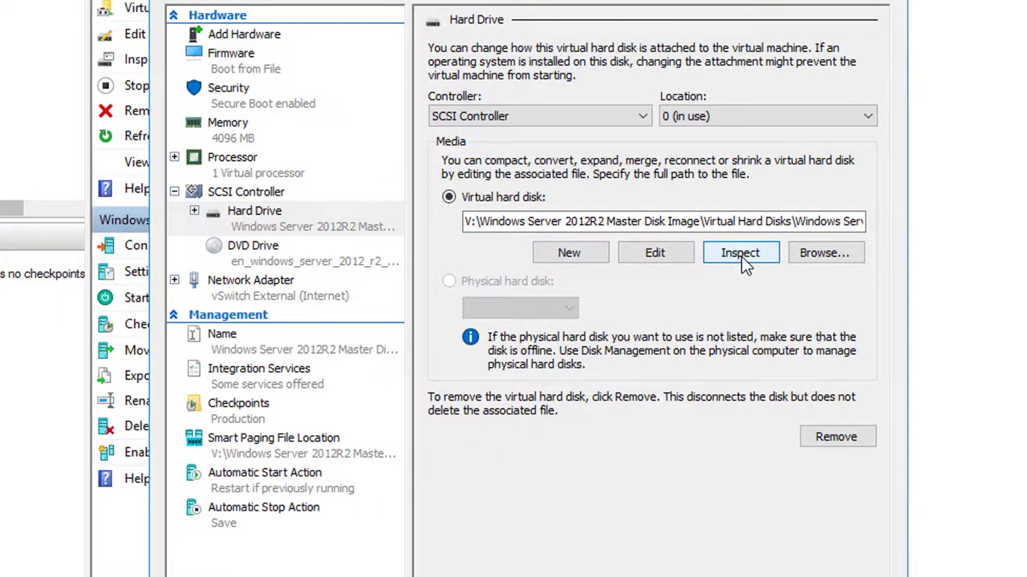
- View the Master Disk Image file's properties showing its size reduced to 18.7 GB
{"action": "left_click", "coordinate": [741, 251]}
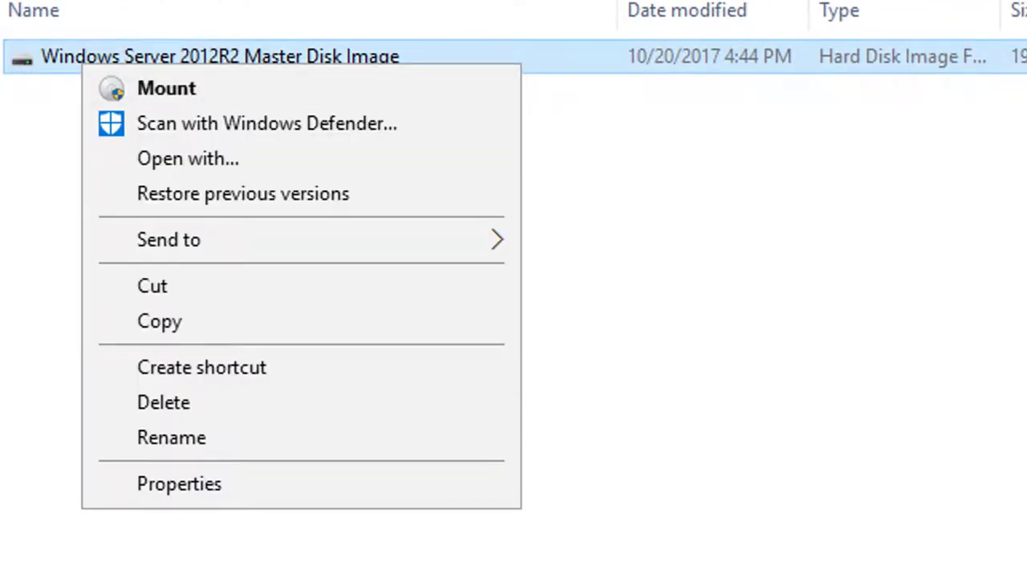
{"action": "left_click", "coordinate": [178, 484]}
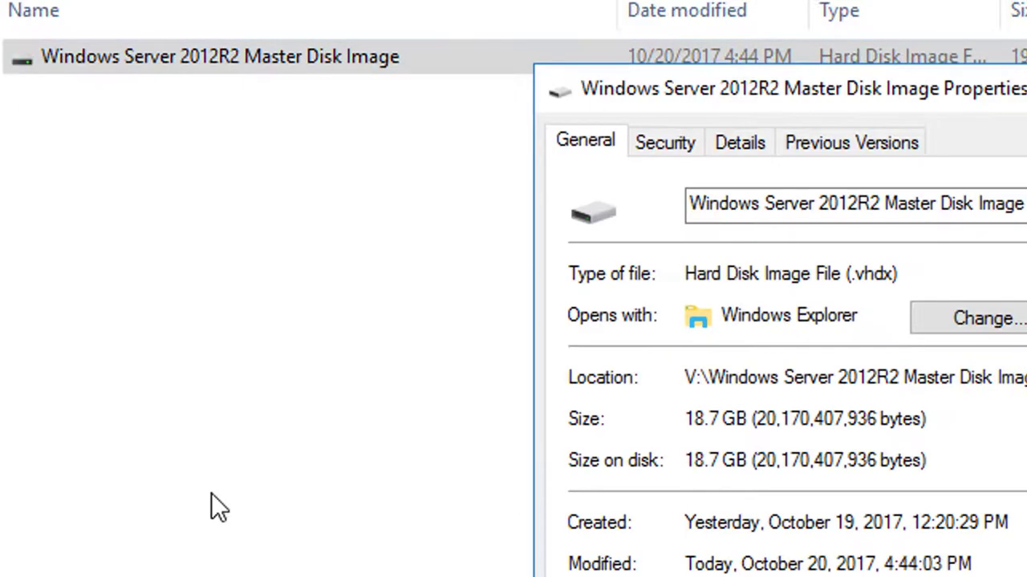
{"action": "mouse_move", "coordinate": [756, 419]}
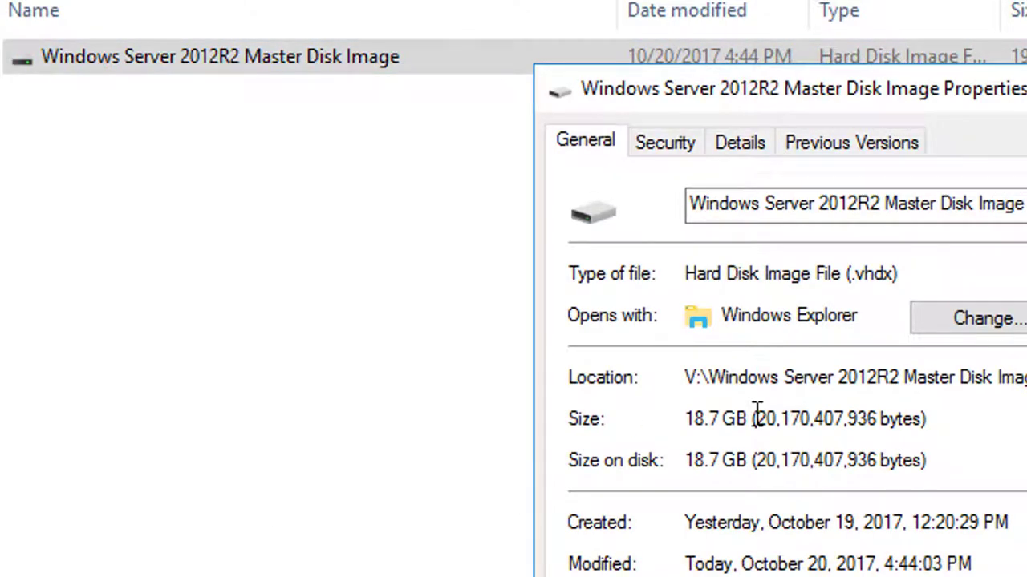